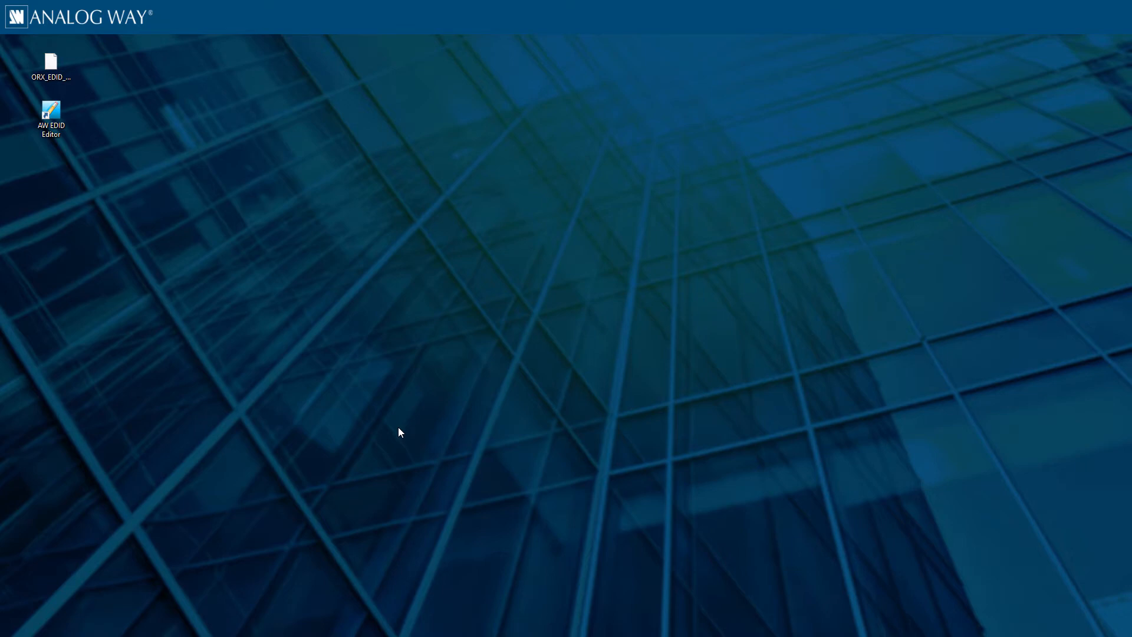
Step: Launch AW EDID Editor from its desktop shortcut
double_click(51, 116)
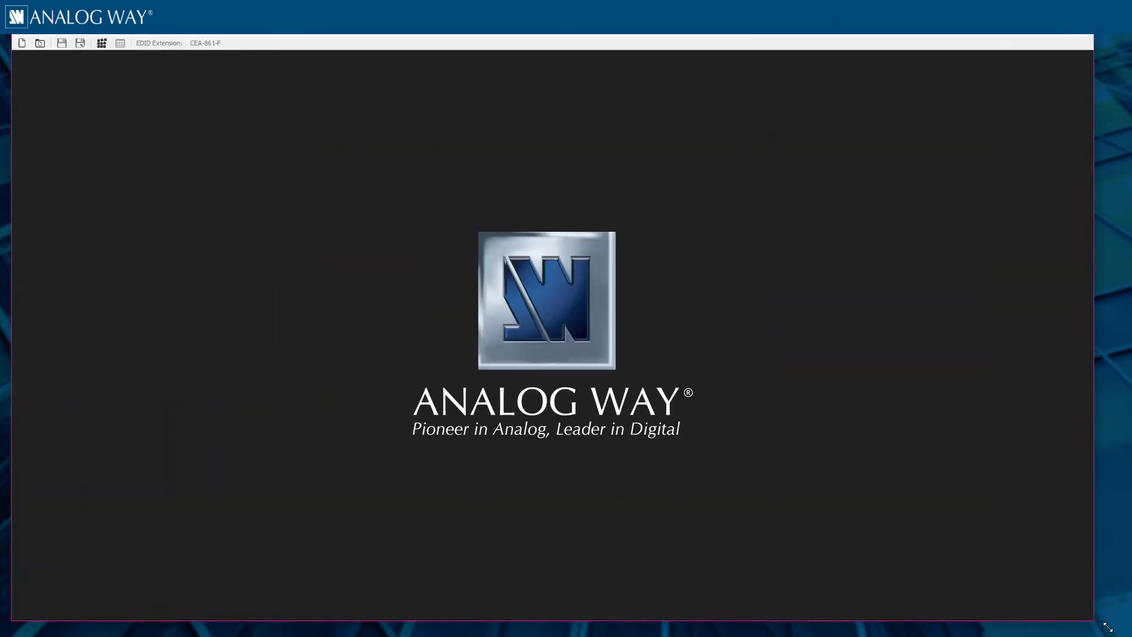
Step: Open ORX_EDID_DVI_INPUT.bin from the Desktop folder
left_click(39, 42)
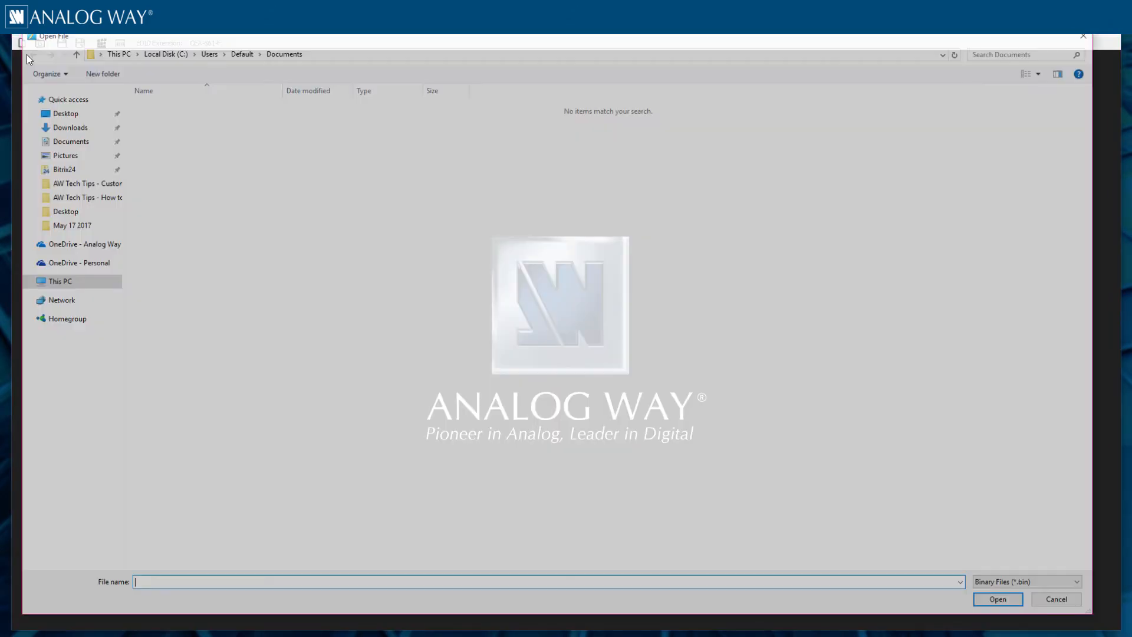
left_click(66, 114)
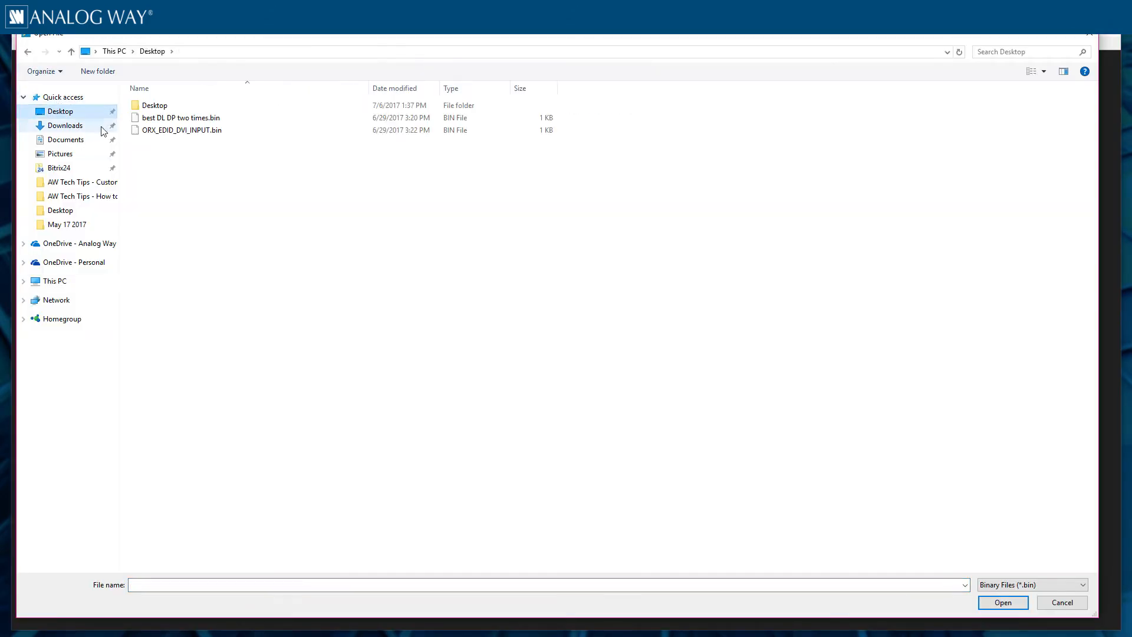
mouse_move(164, 142)
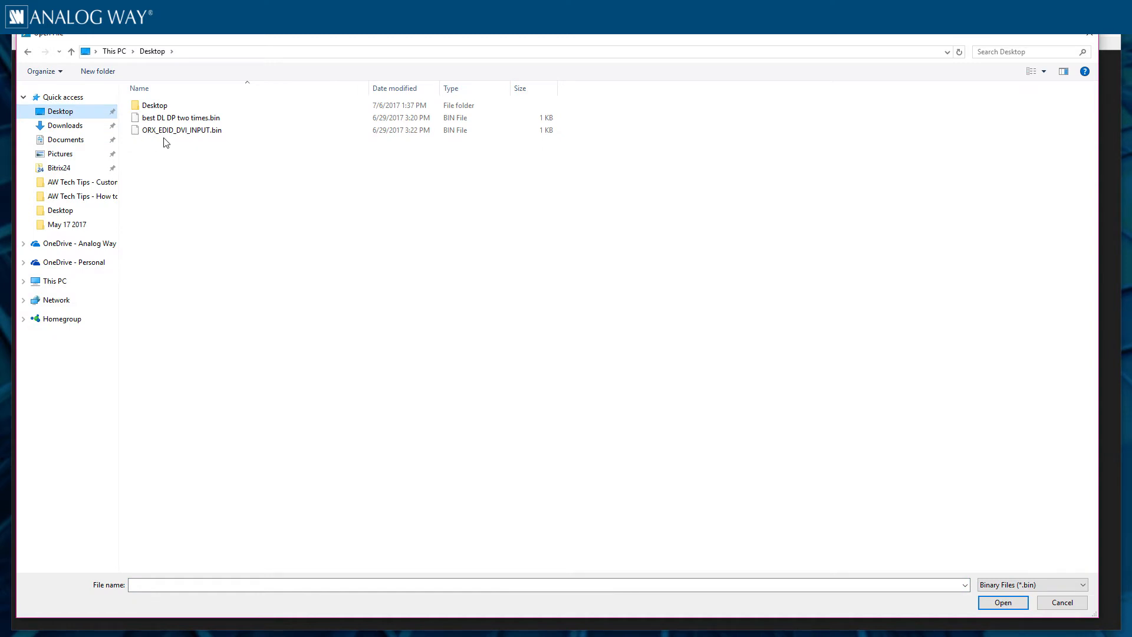
mouse_move(184, 148)
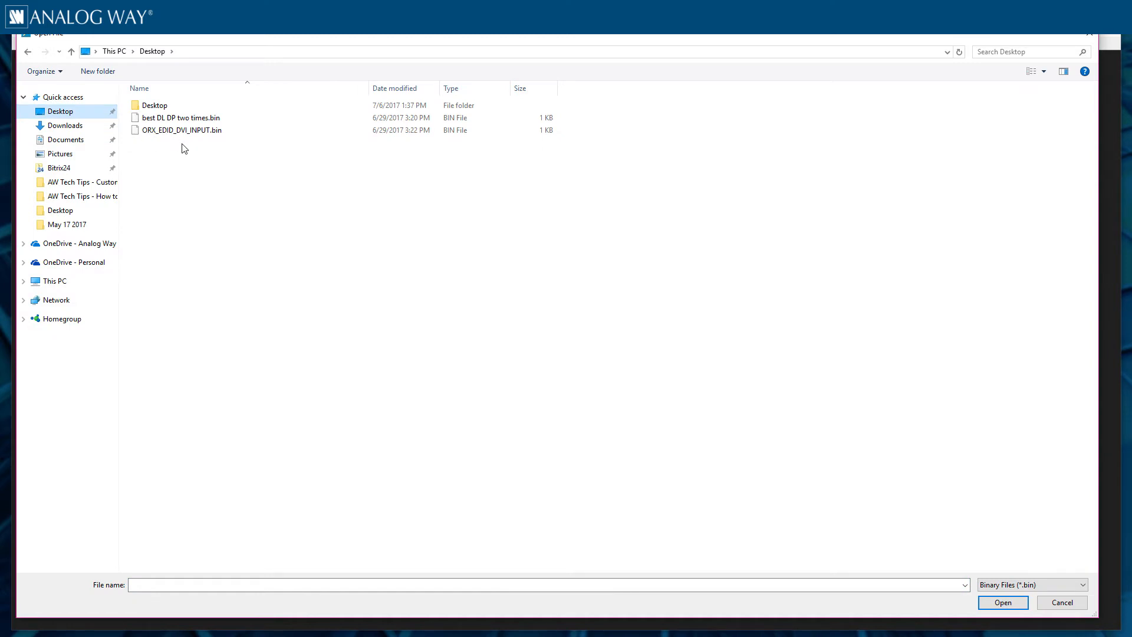
left_click(181, 130)
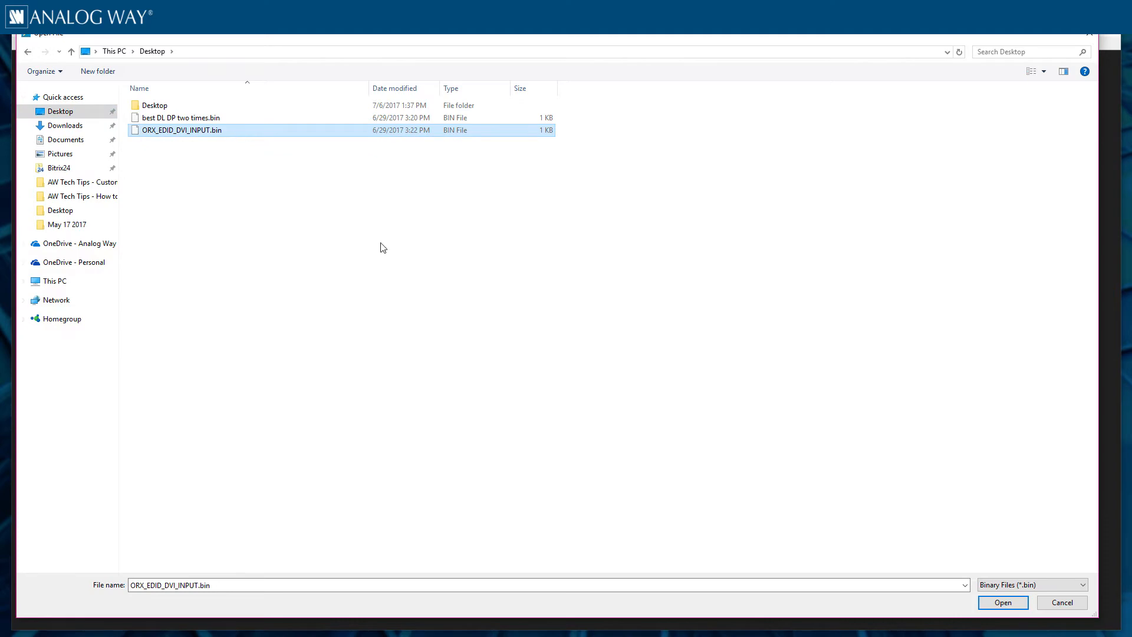
mouse_move(1002, 602)
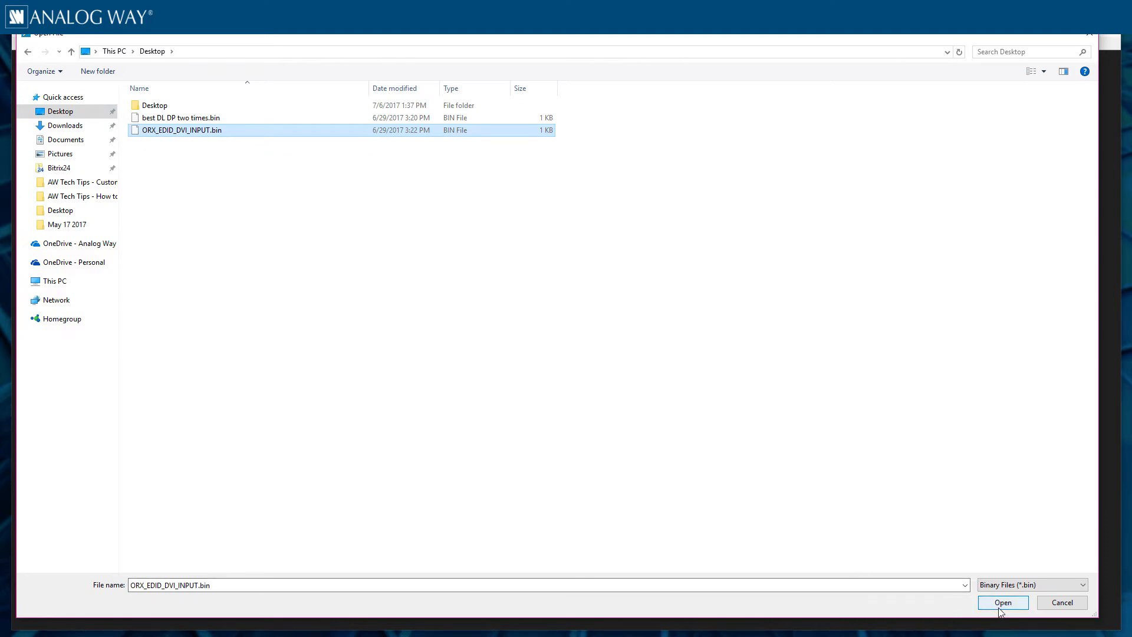
left_click(1002, 602)
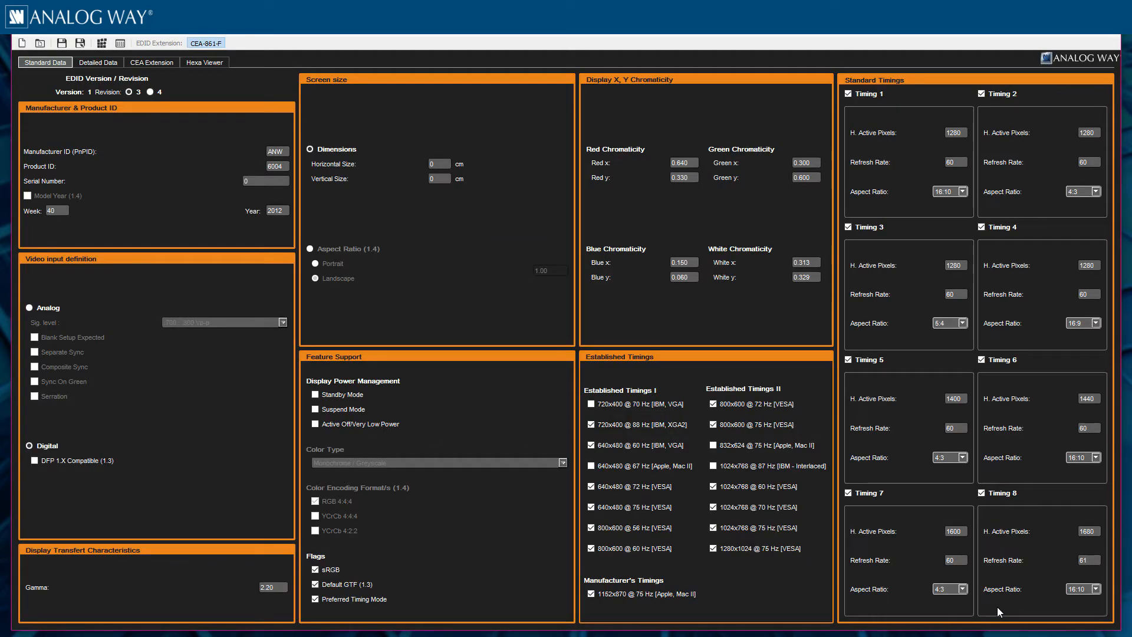
mouse_move(268, 280)
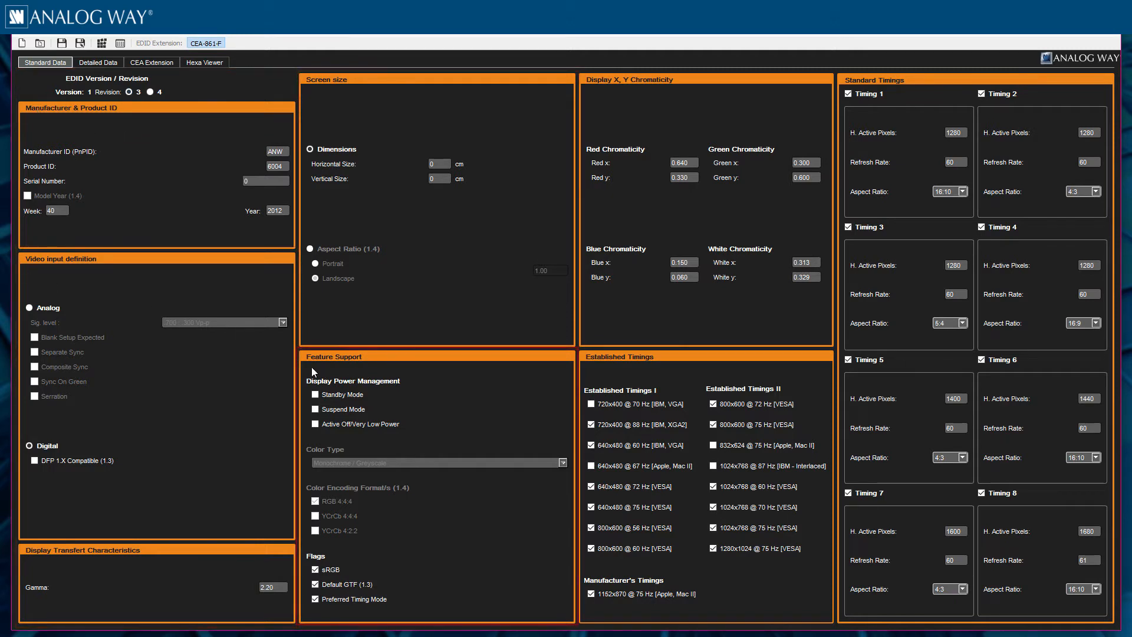
mouse_move(366, 377)
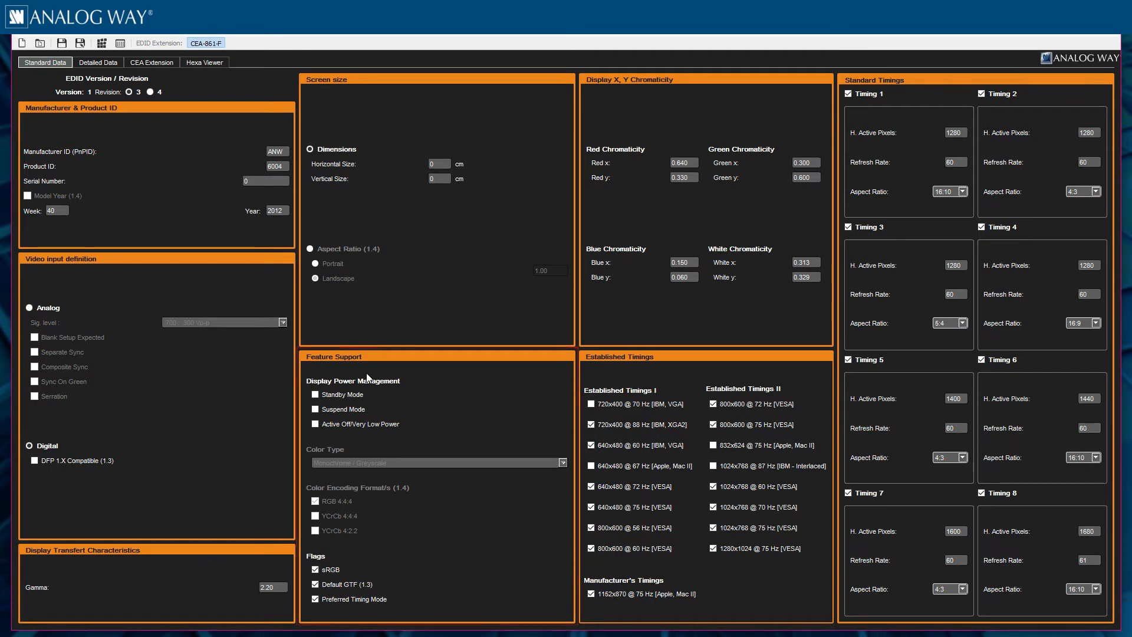
mouse_move(650, 104)
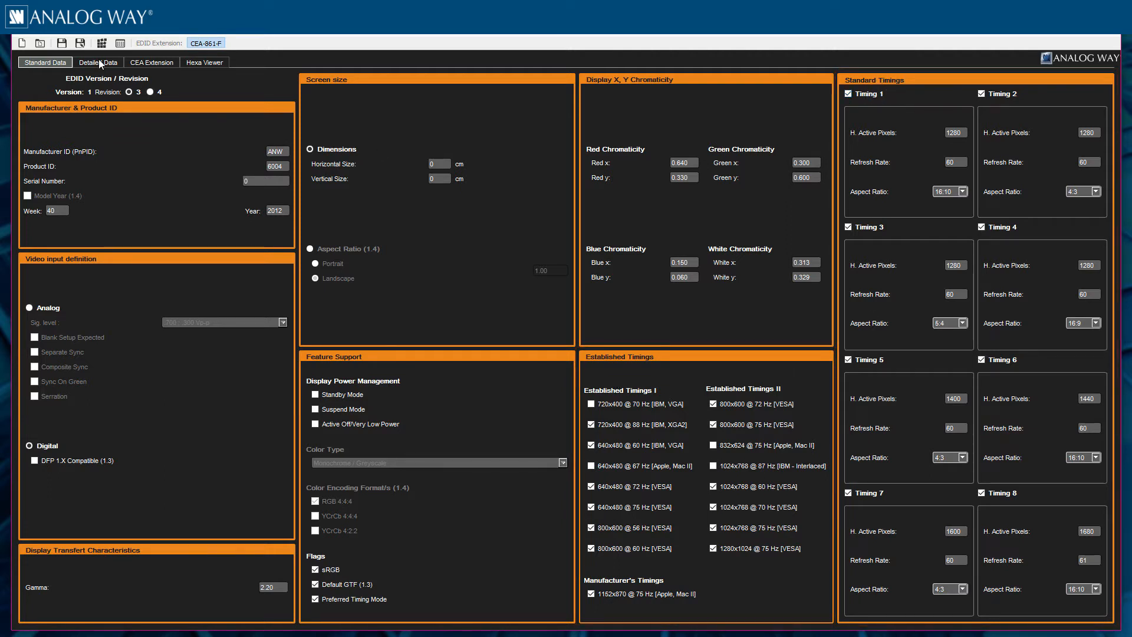
Step: Browse the Detailed Data, CEA Extension and Hexa Viewer tabs, ending on Detailed Data
left_click(97, 61)
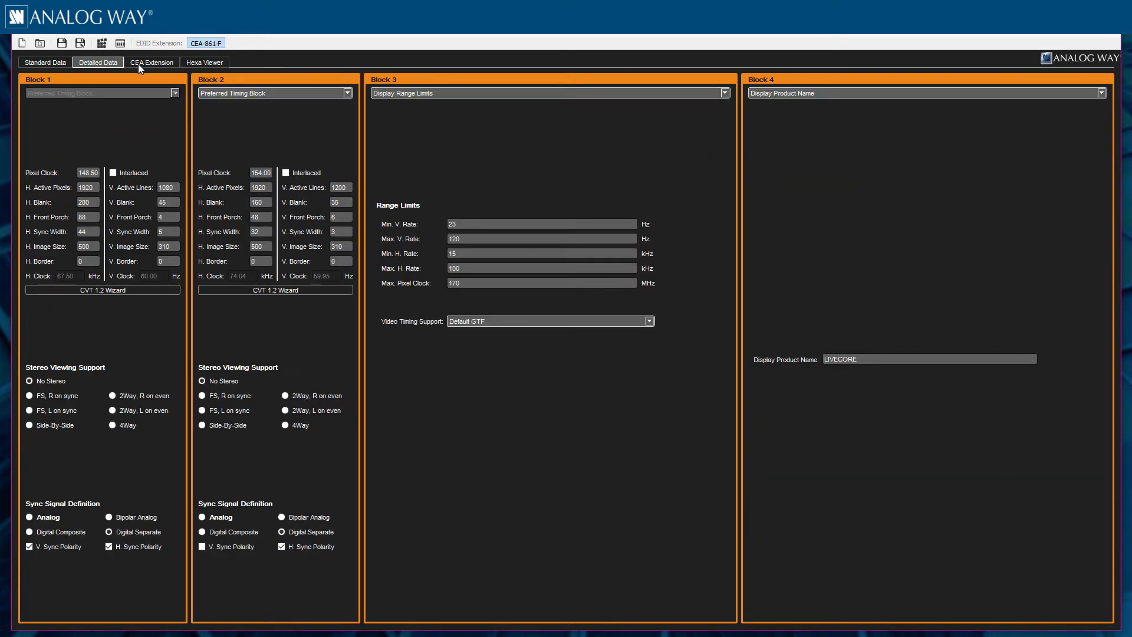
left_click(152, 61)
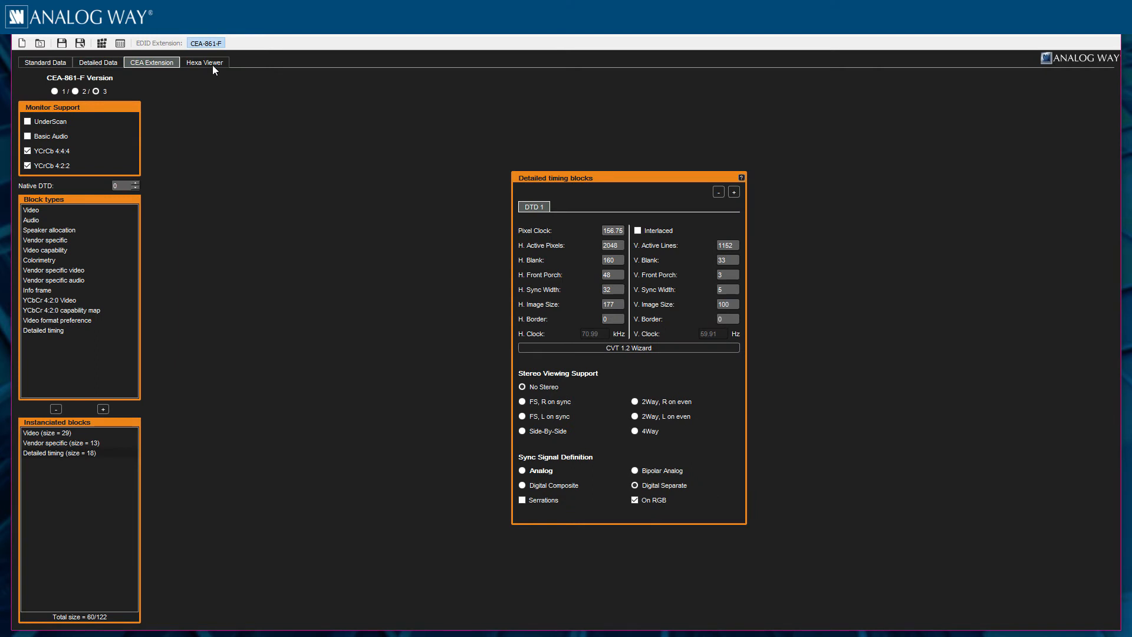
left_click(205, 62)
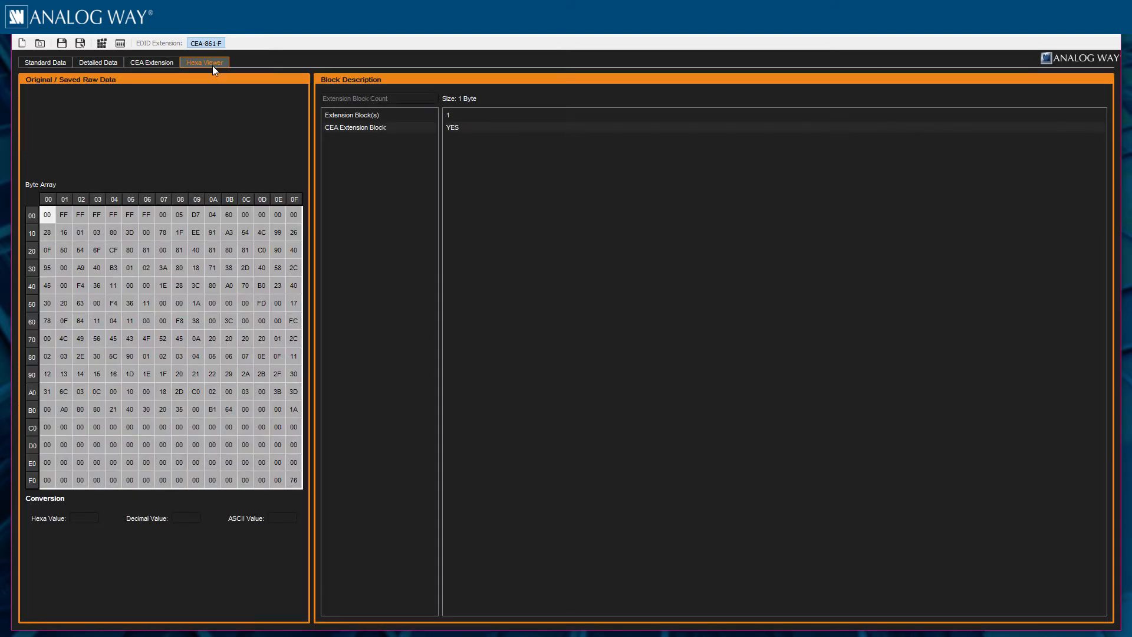
mouse_move(159, 59)
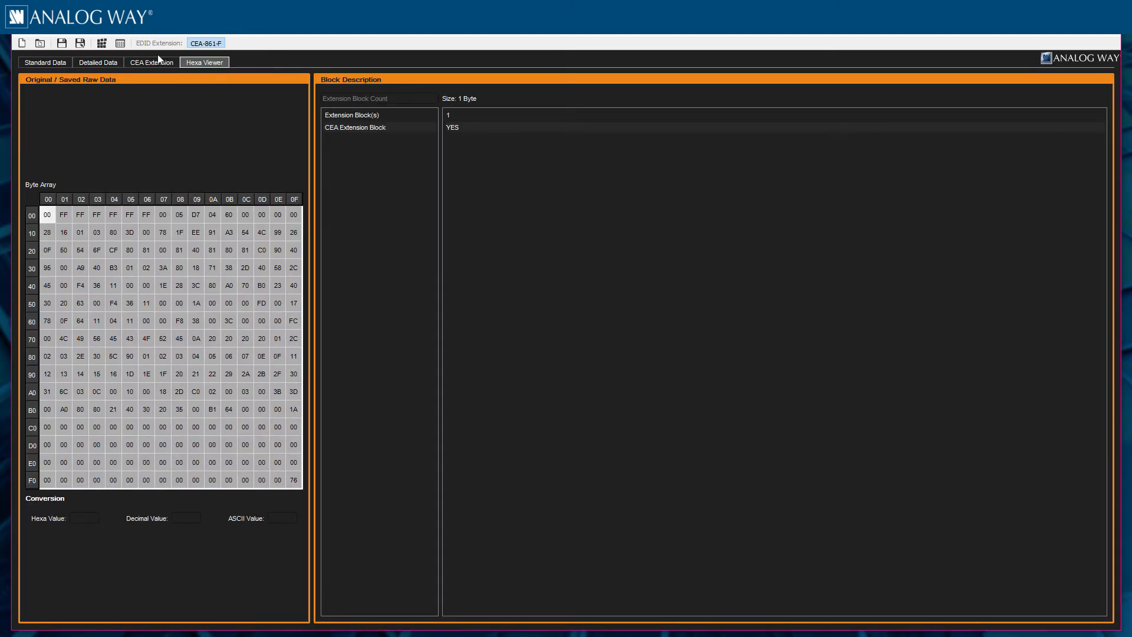
left_click(97, 62)
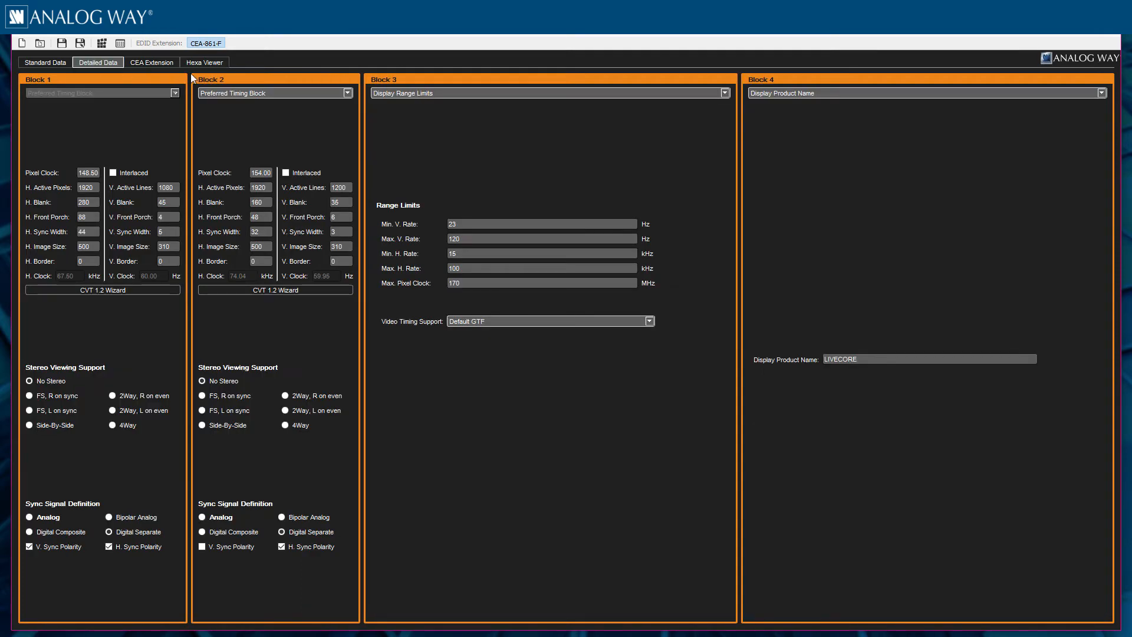
left_click(344, 93)
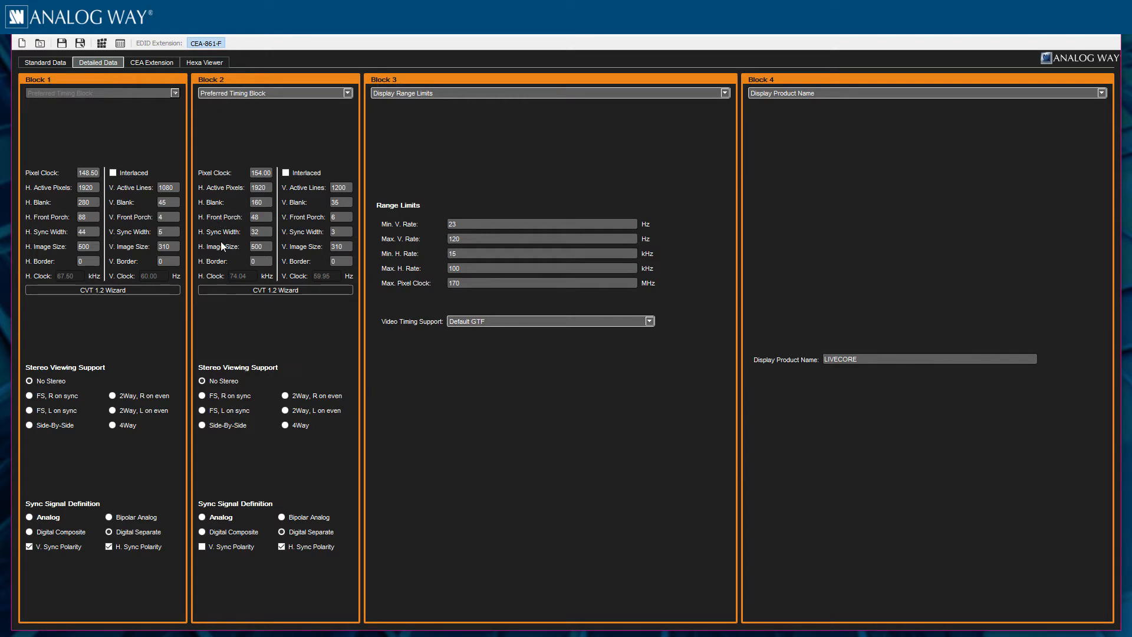
Step: Generate a CVT 1.2 timing of 3600x1200 at 59.97 Hz for Block 2
left_click(275, 289)
type("59.97")
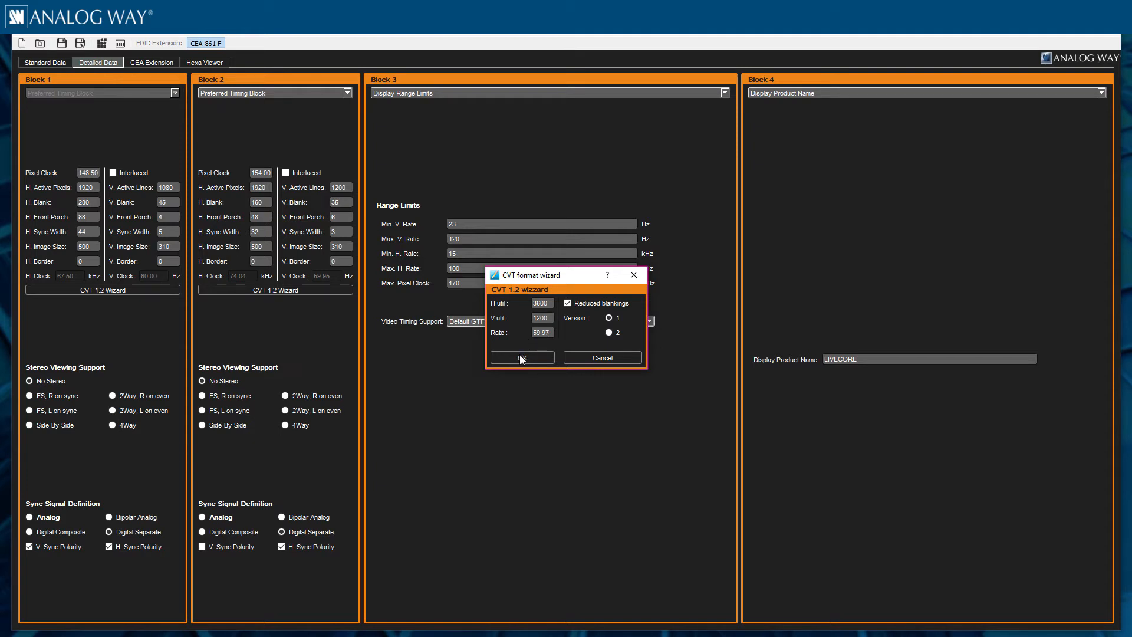
left_click(521, 357)
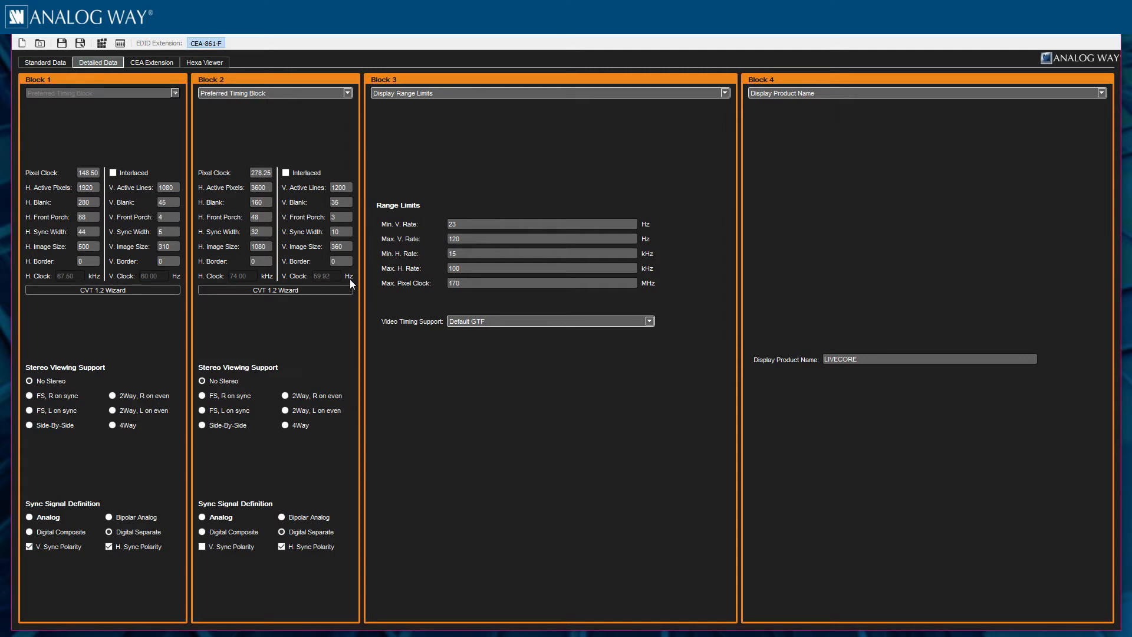
mouse_move(348, 279)
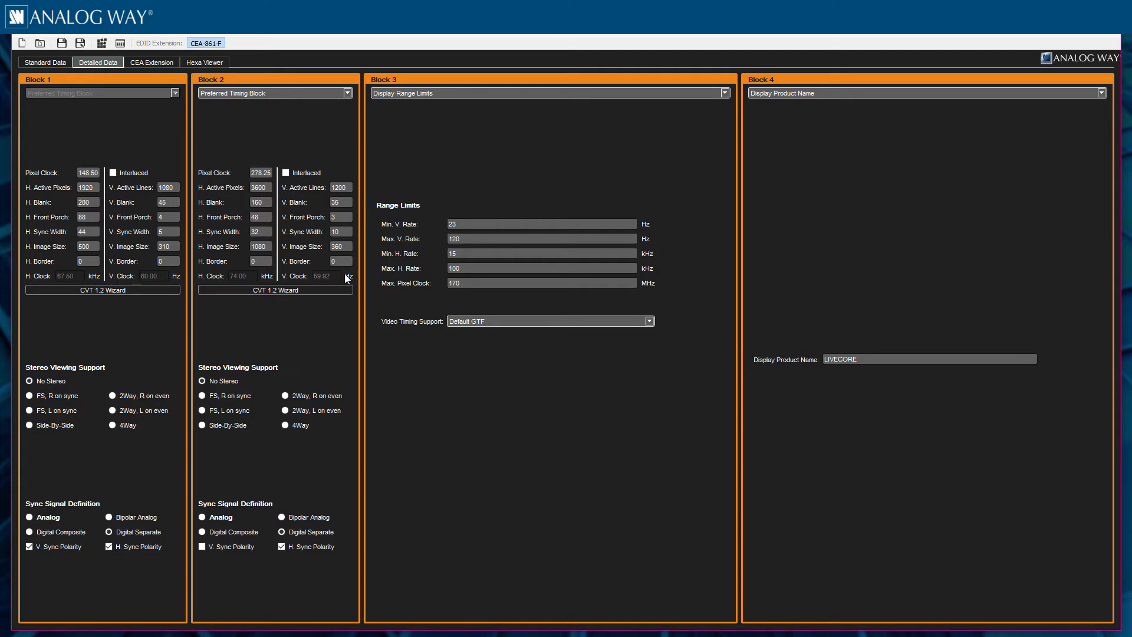
Step: Save the EDID to the Desktop as 'ORX_EDID_DVI_WIDESCREEN TEST.bin'
left_click(81, 42)
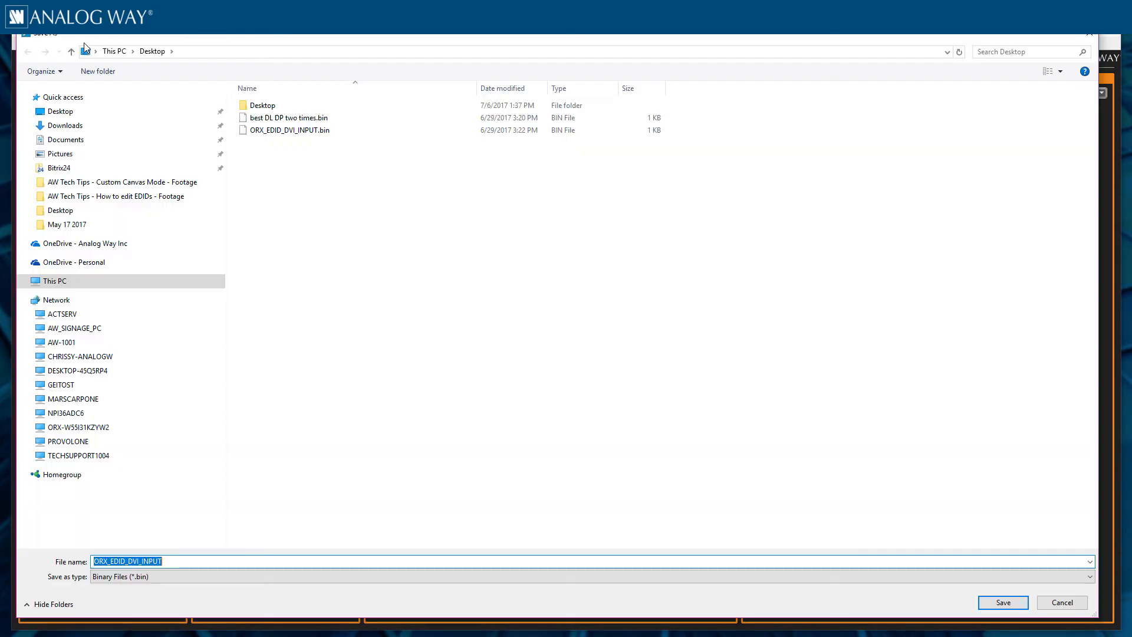
mouse_move(85, 57)
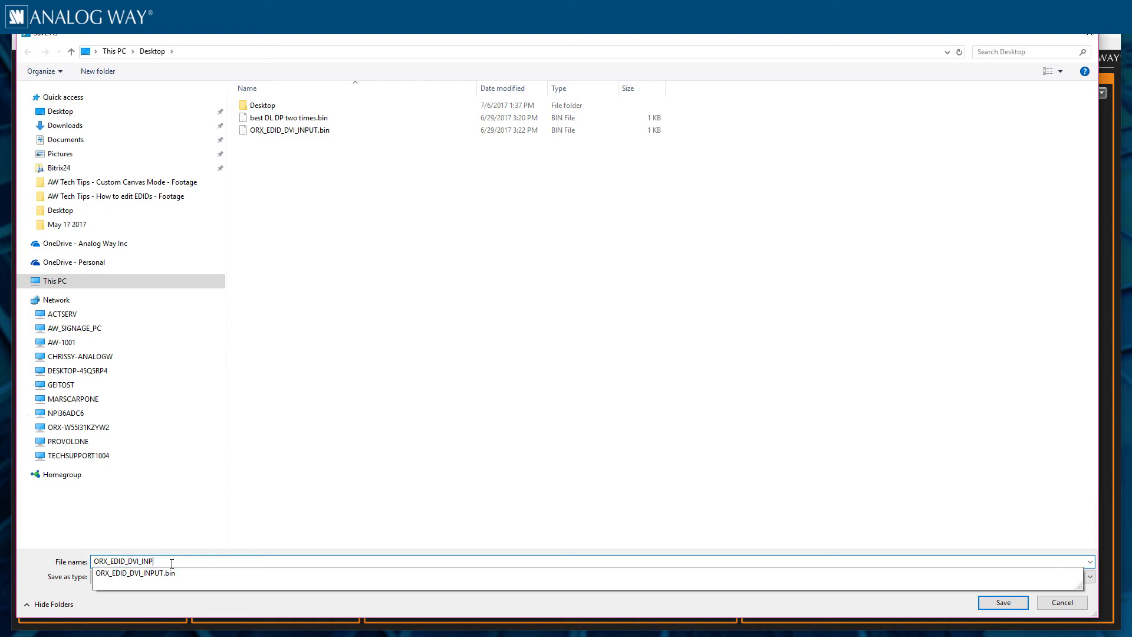
key("Backspace")
type("WIDESCR")
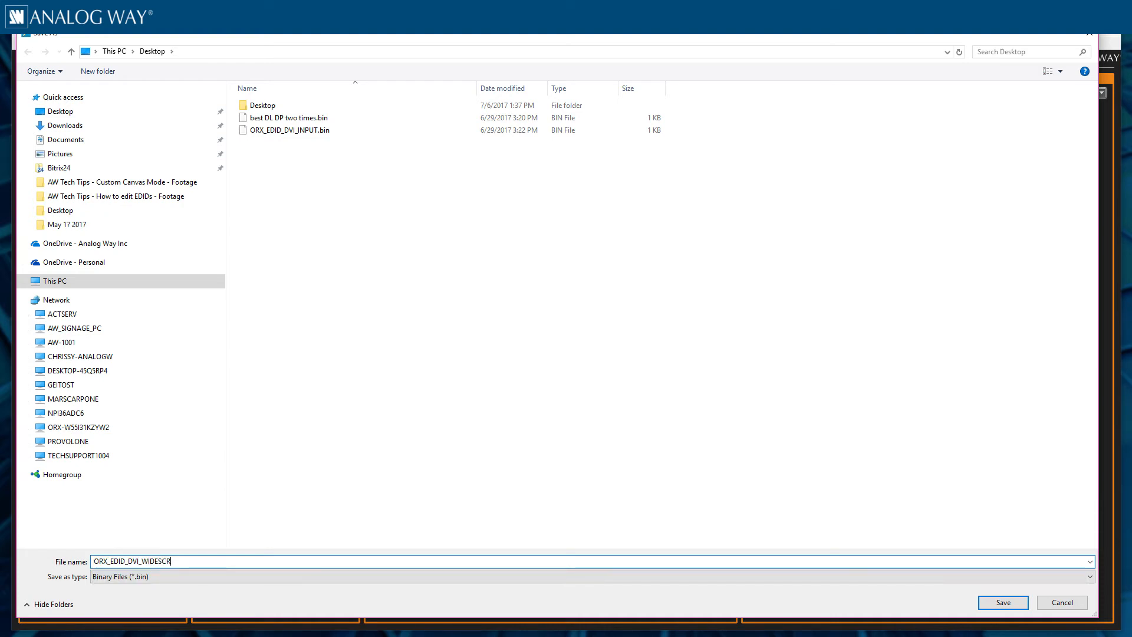
type("EEN TEST")
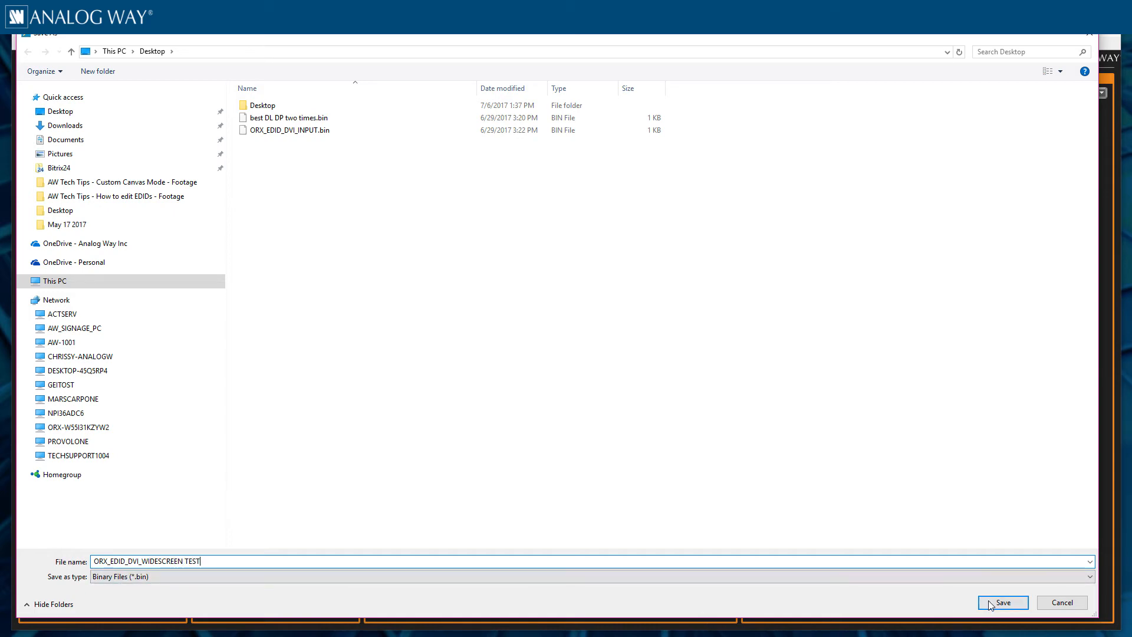
left_click(1002, 602)
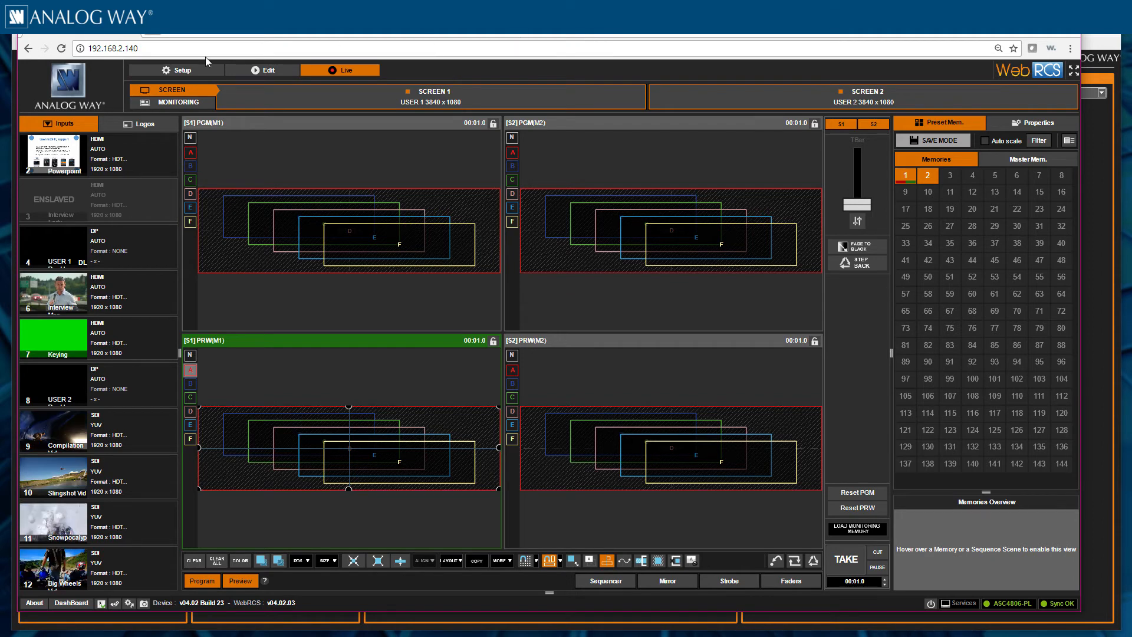
Step: Open the Setup > CONTROL area of WebRCS to reach EDID management
left_click(180, 70)
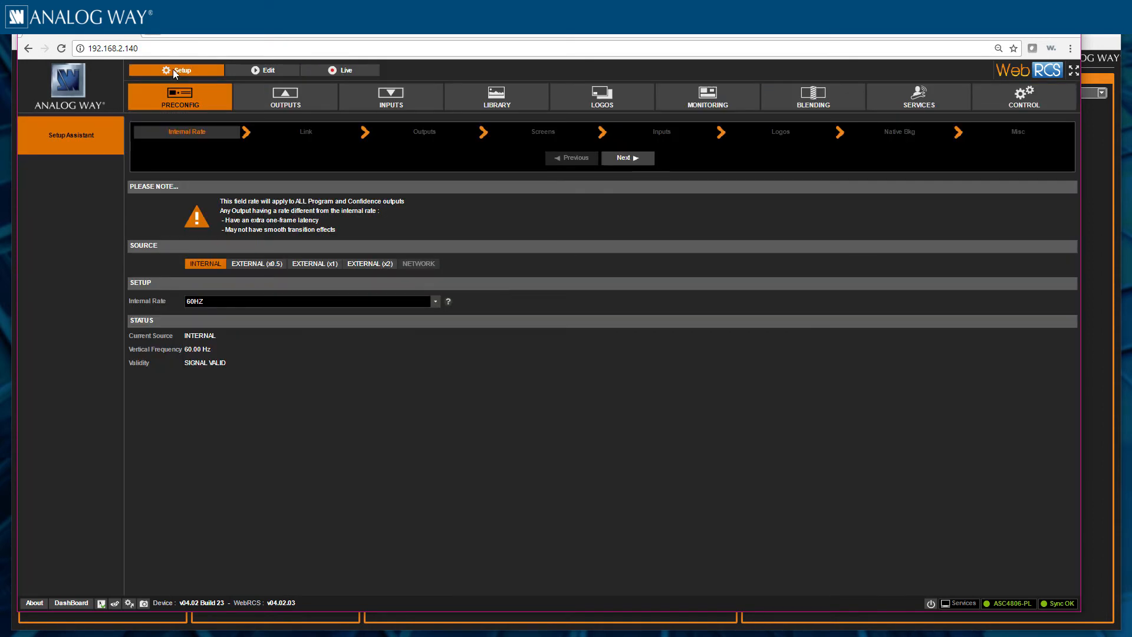
mouse_move(1022, 97)
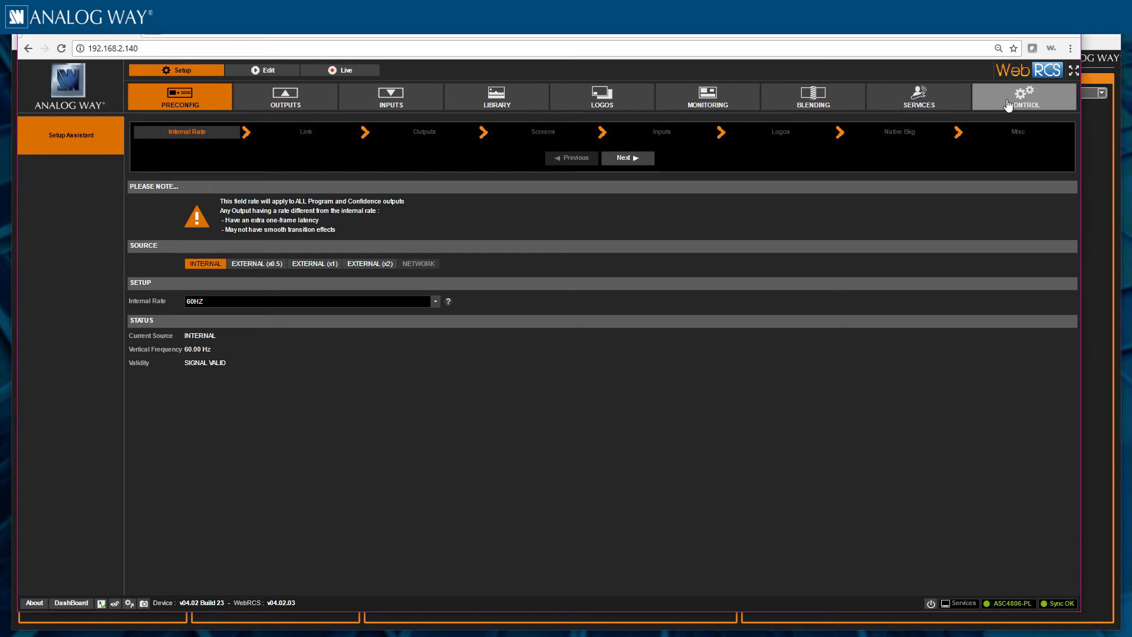
left_click(1022, 96)
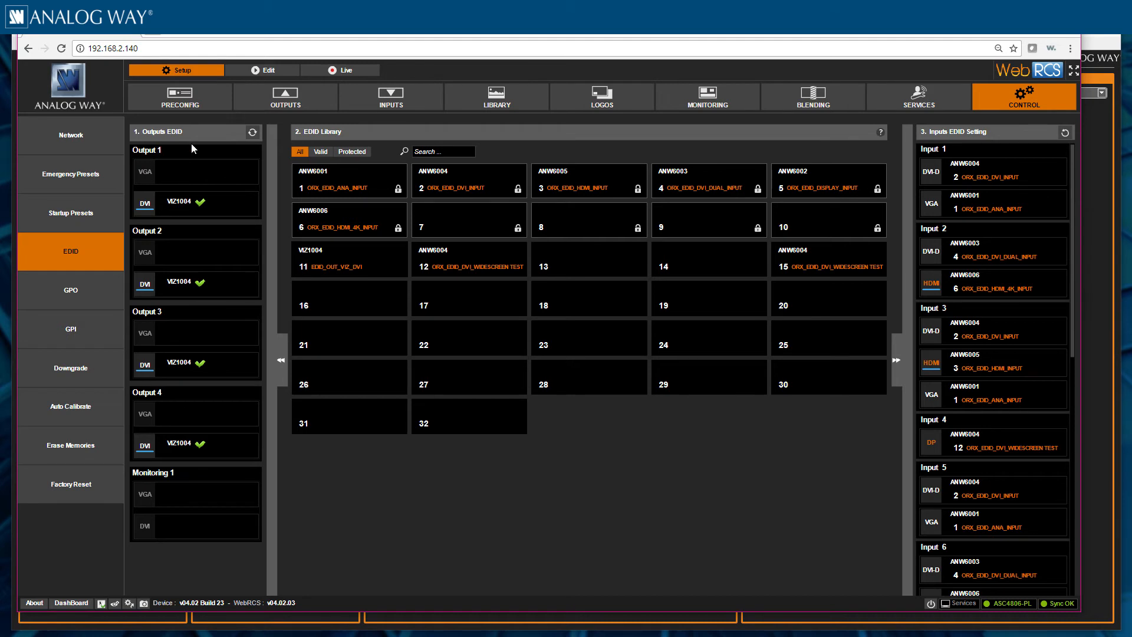
mouse_move(374, 145)
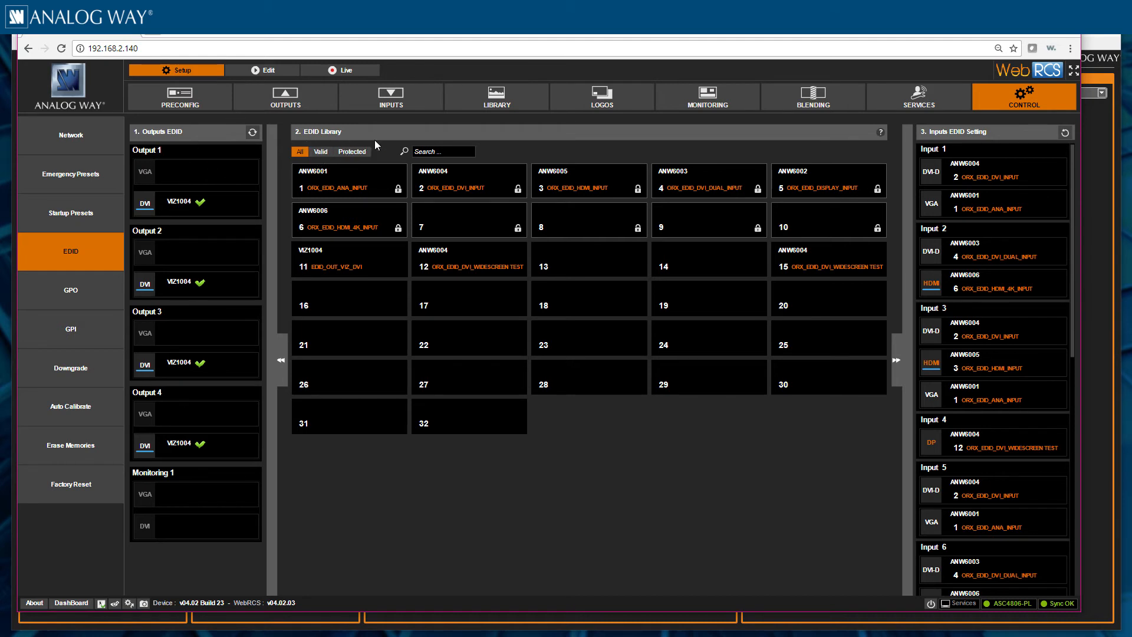
mouse_move(983, 142)
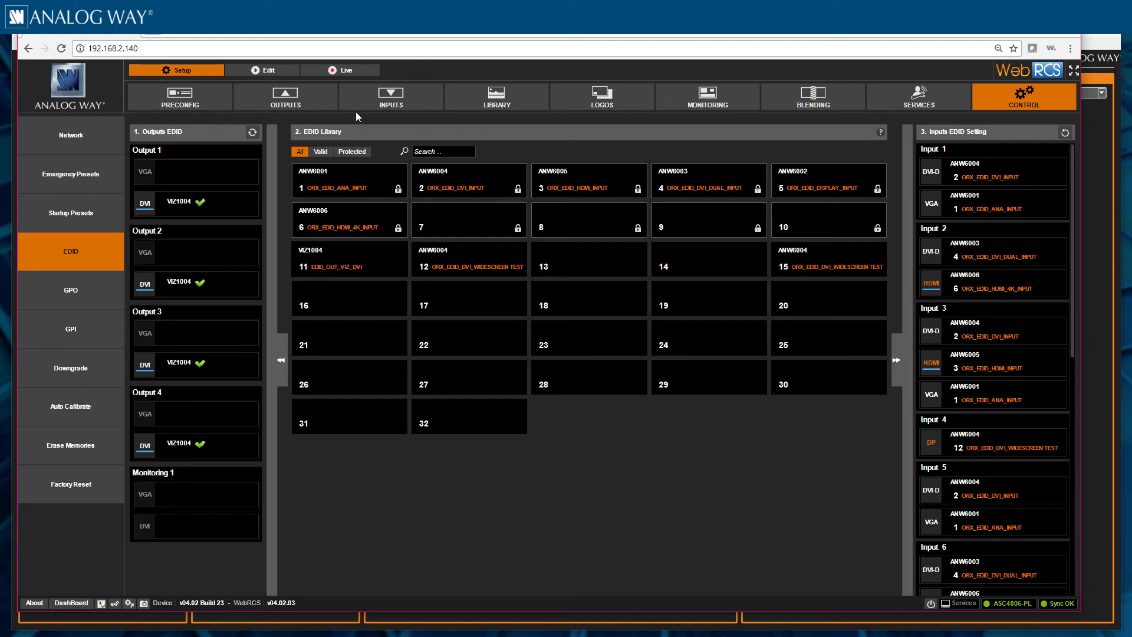
mouse_move(173, 470)
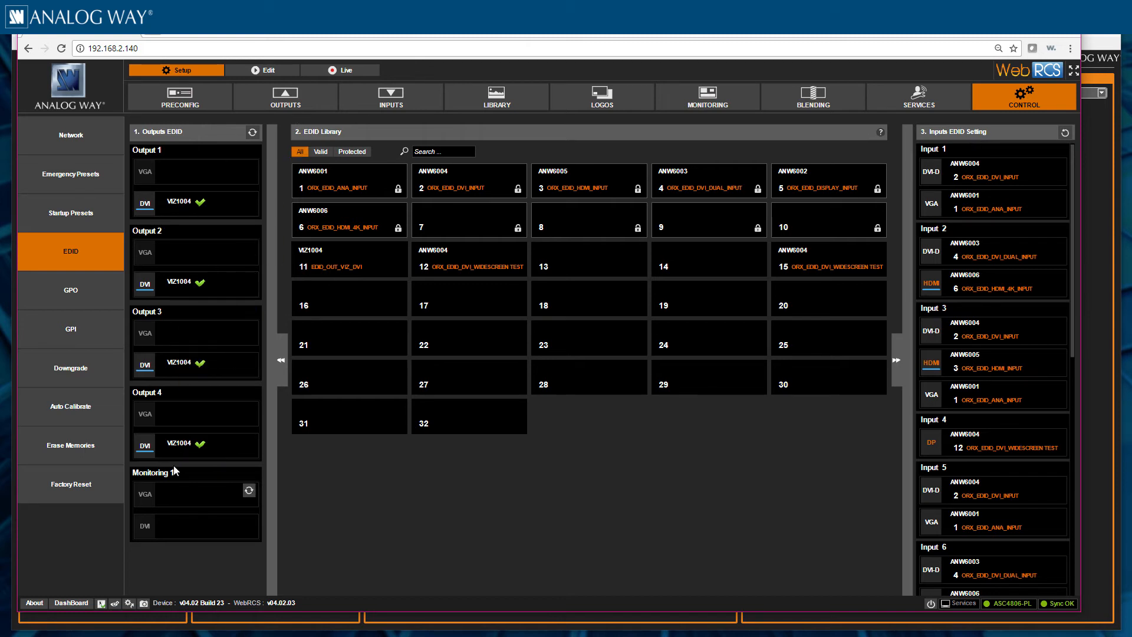
left_click(248, 441)
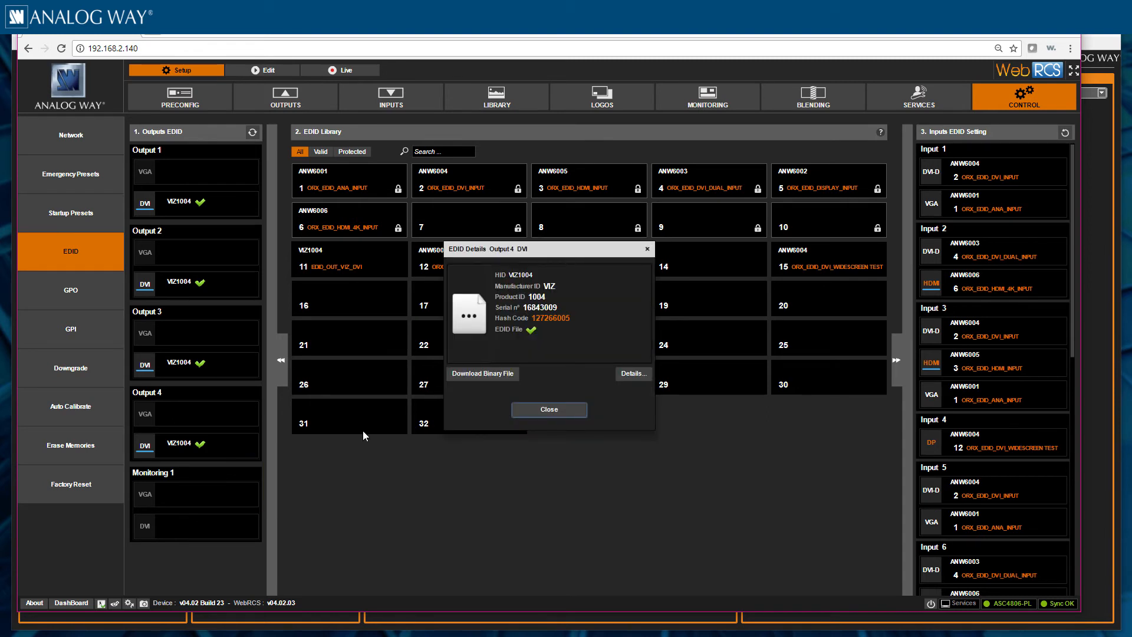
left_click(549, 409)
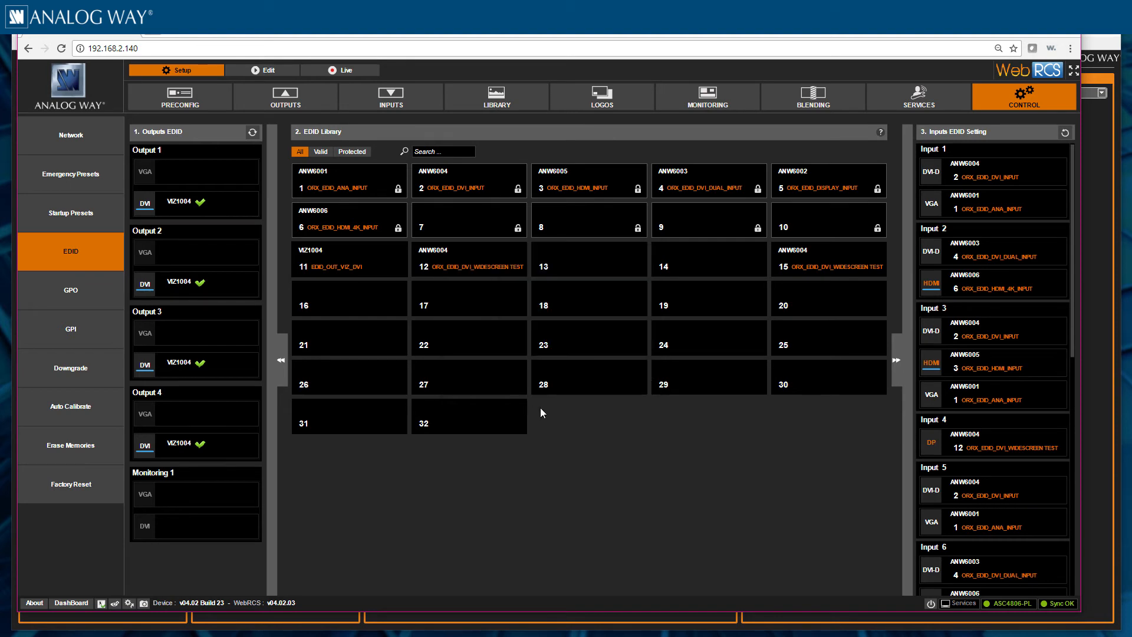
mouse_move(1006, 238)
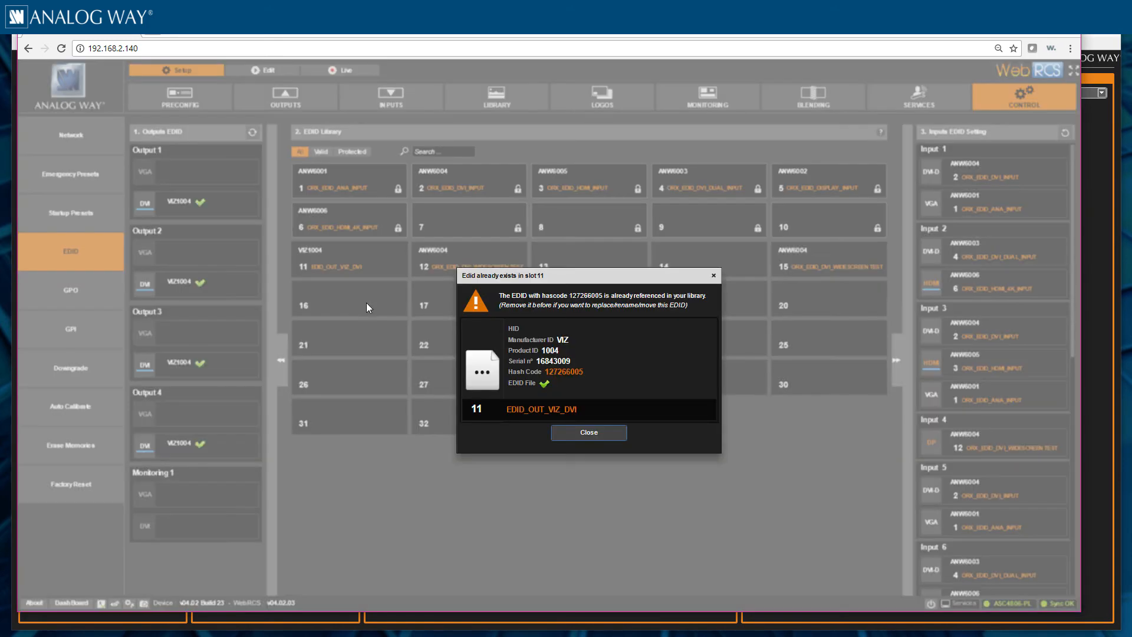
left_click(588, 432)
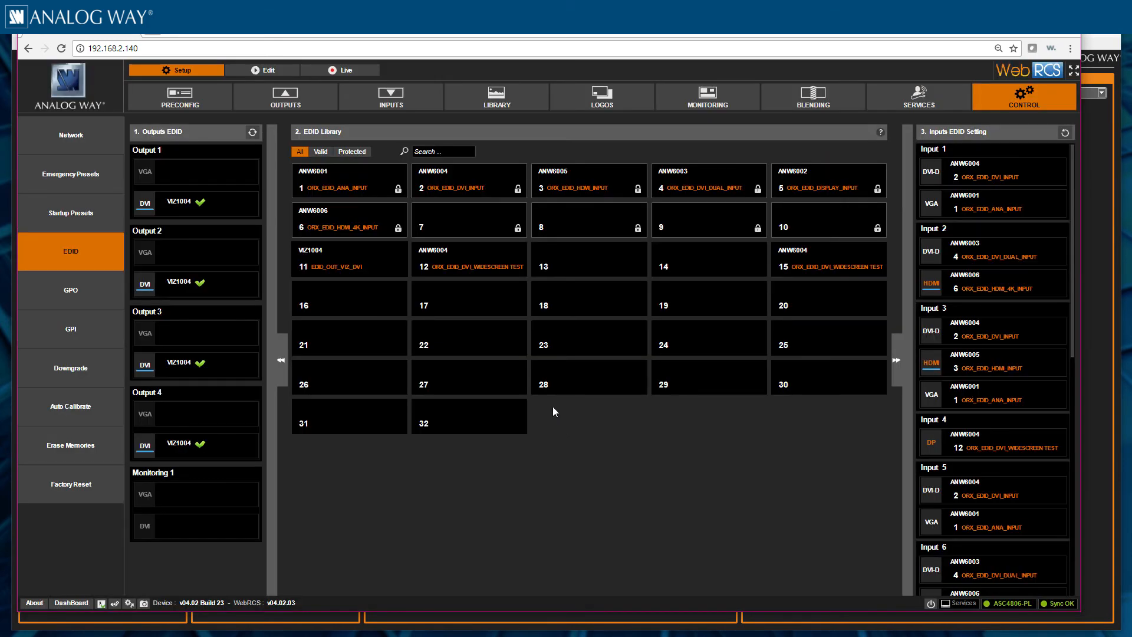
mouse_move(400, 231)
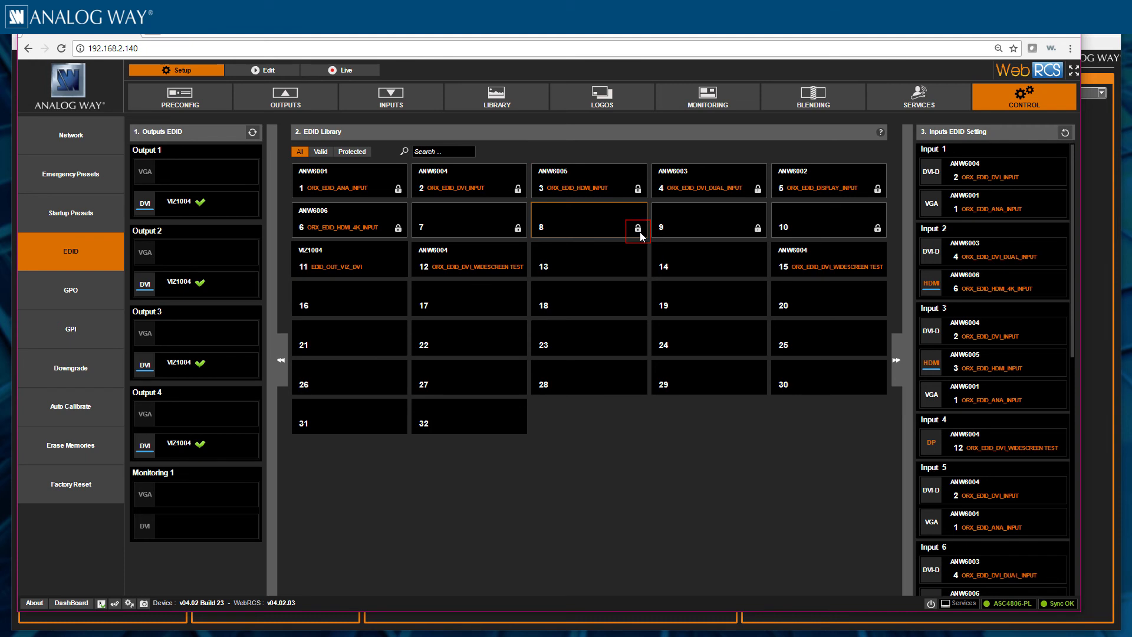
mouse_move(746, 320)
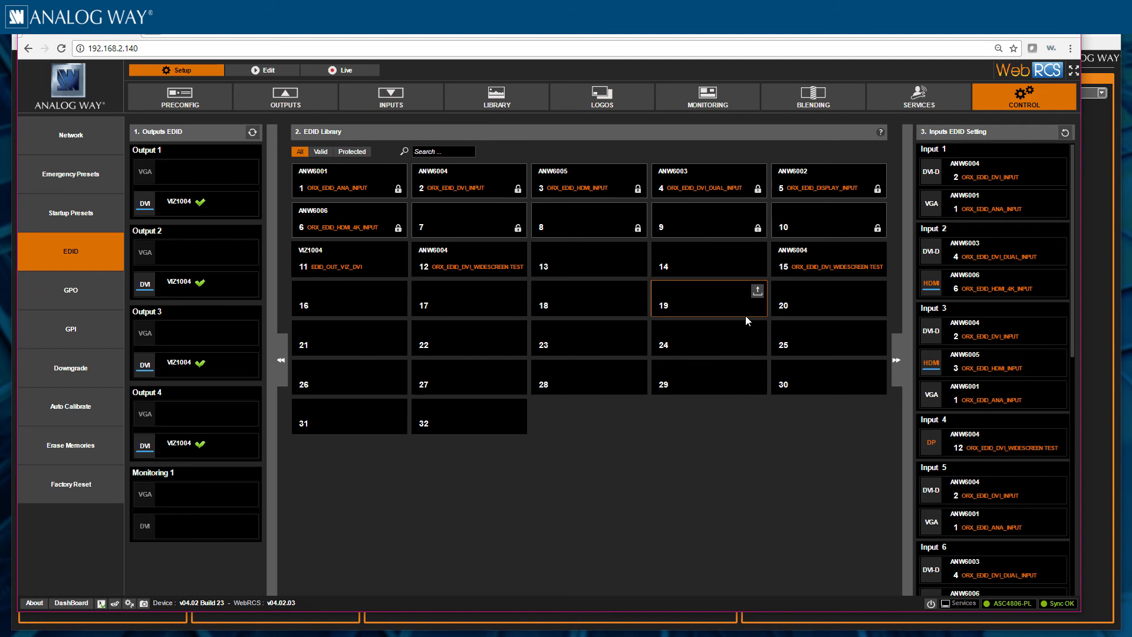
Step: Check slot 12's EDID details, then download slot 15's EDID over the existing .bin file
left_click(470, 258)
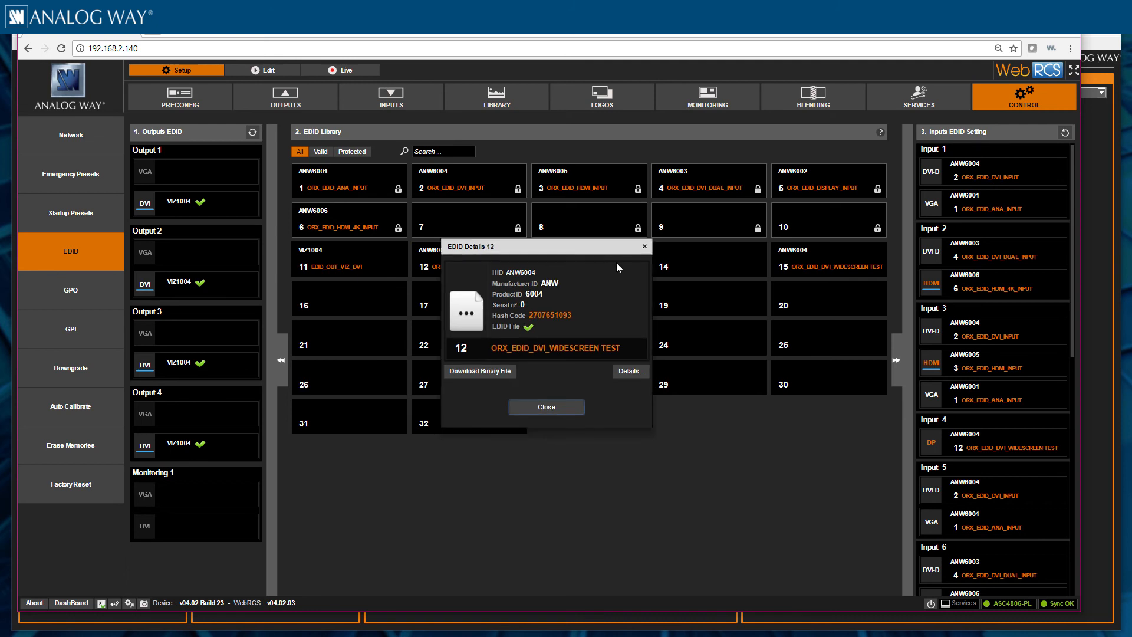
left_click(545, 406)
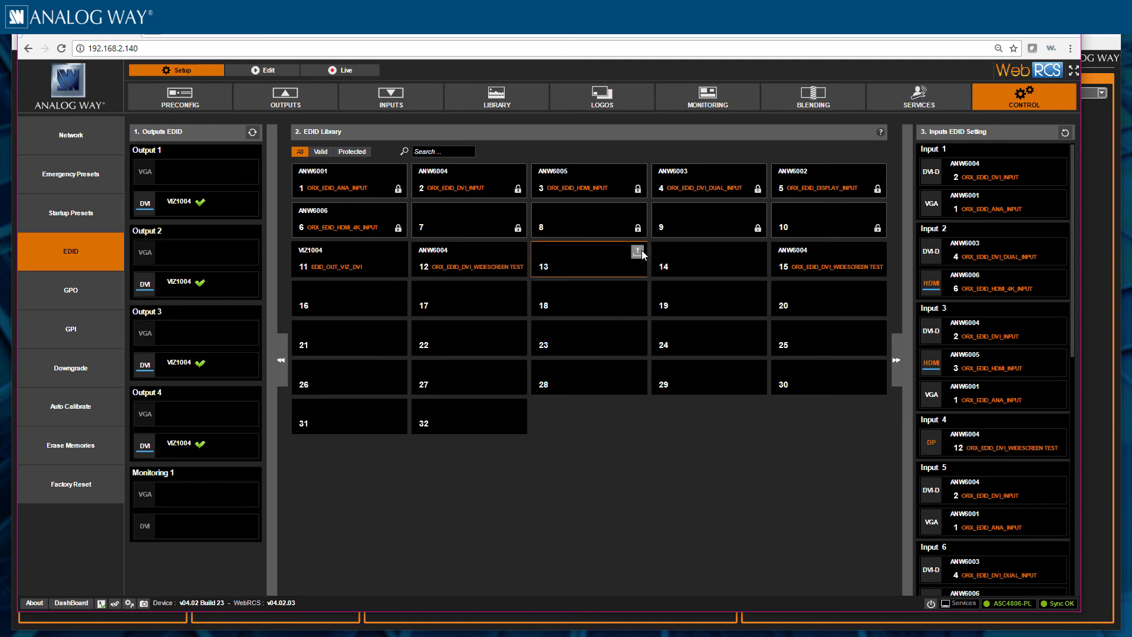
mouse_move(862, 257)
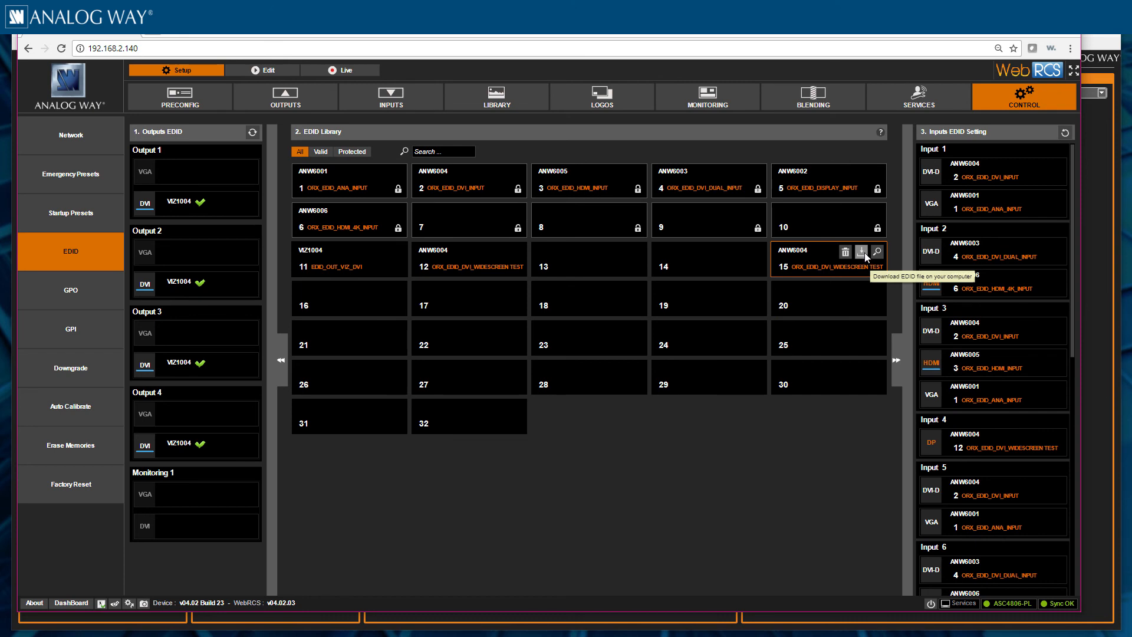
left_click(861, 252)
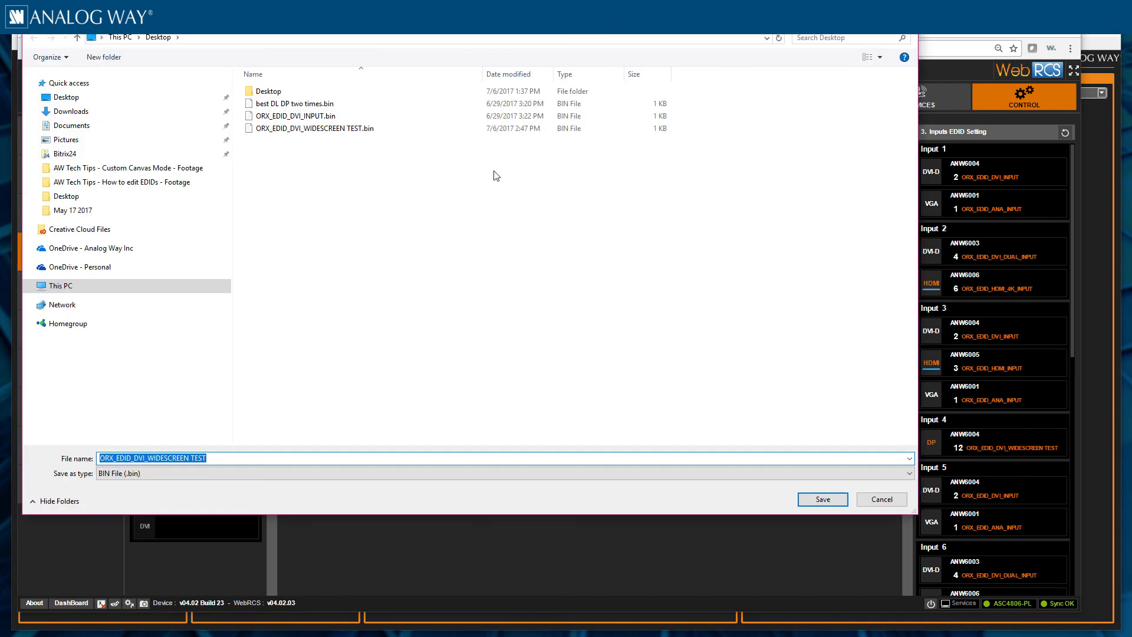
left_click(313, 128)
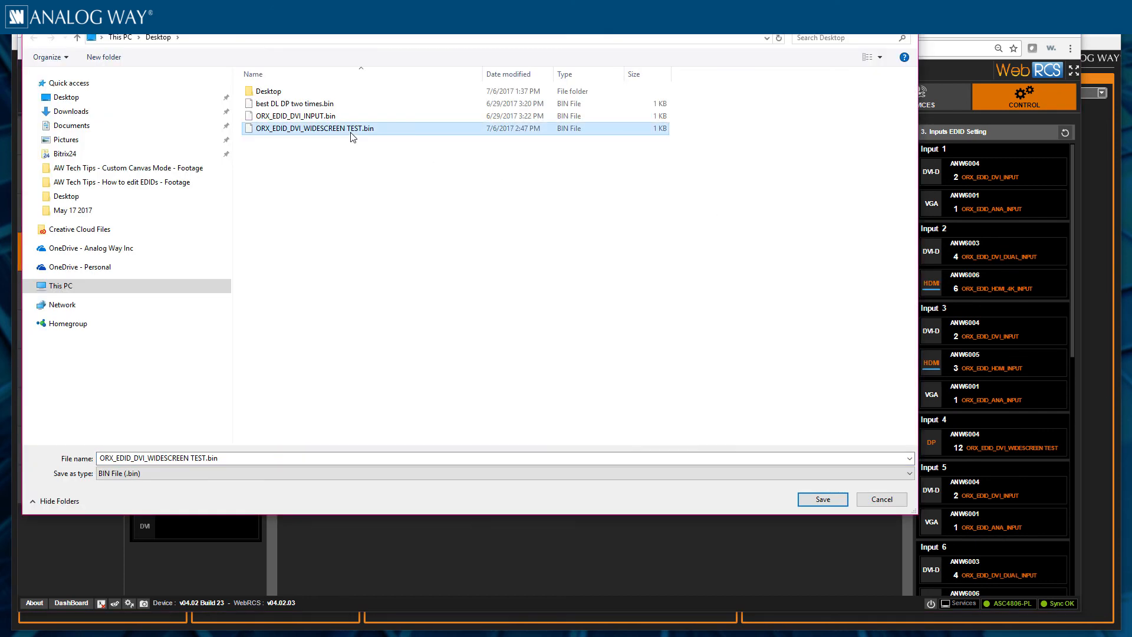
left_click(821, 499)
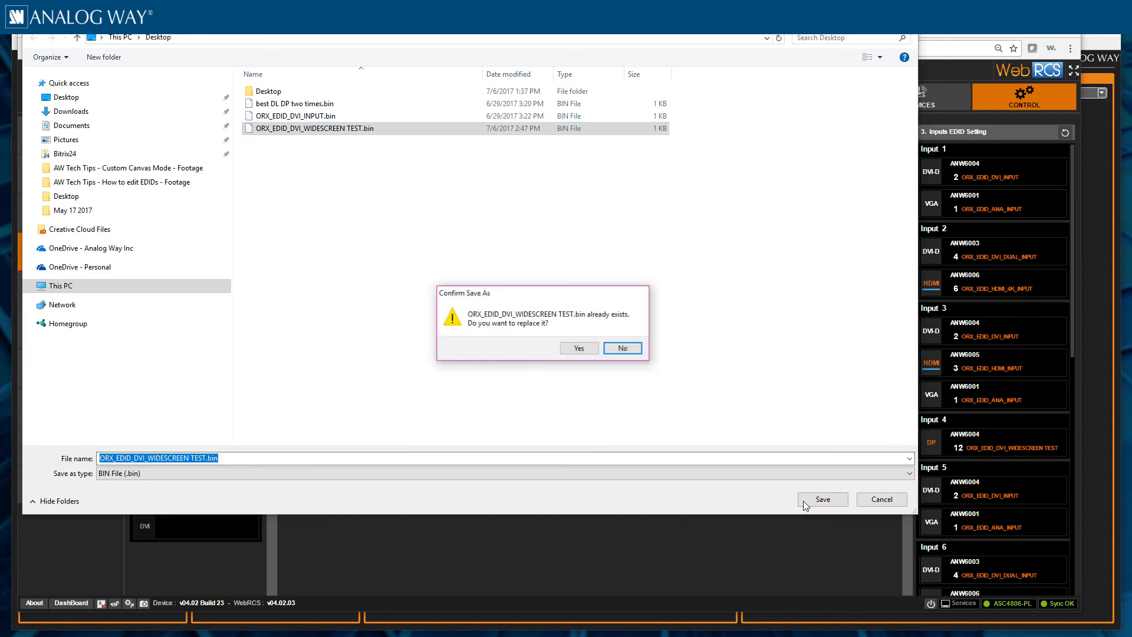
left_click(578, 348)
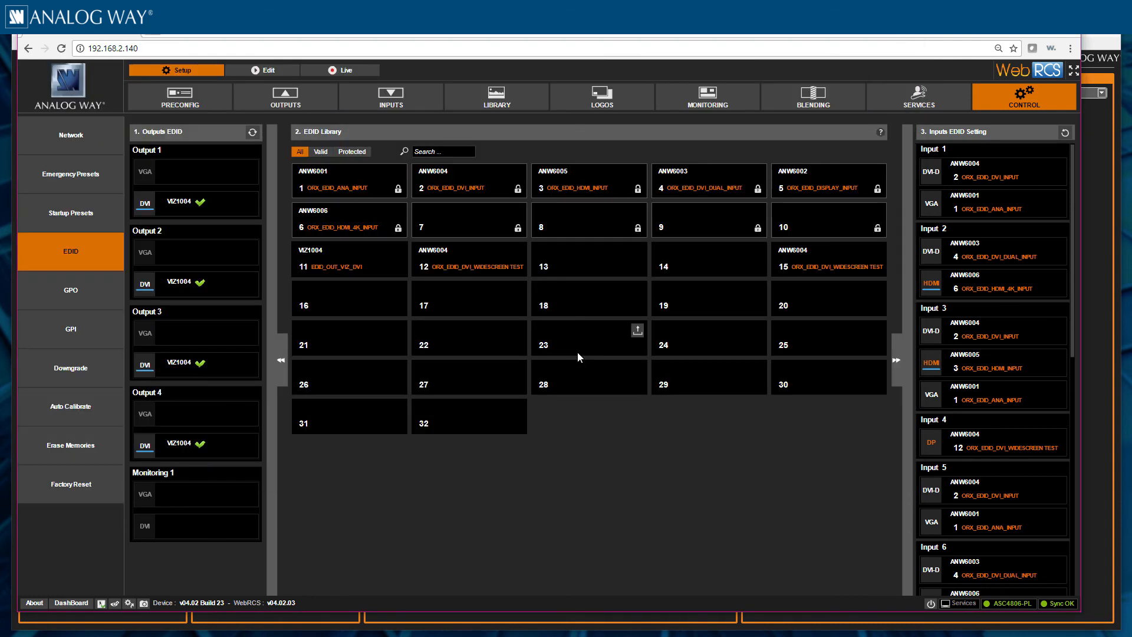
mouse_move(784, 311)
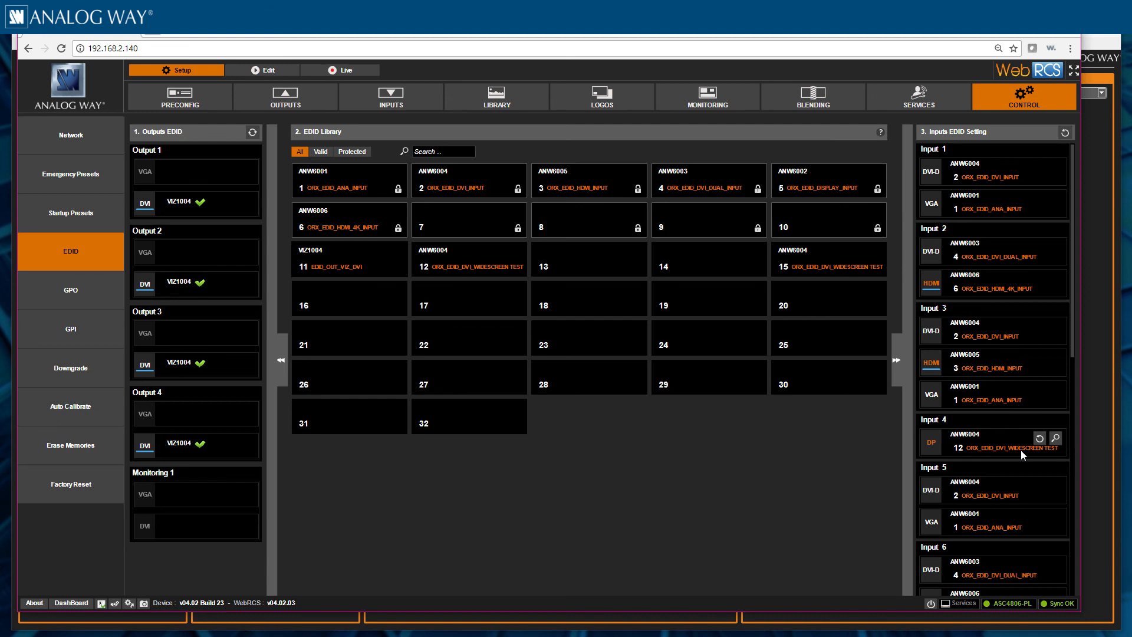
mouse_move(1025, 453)
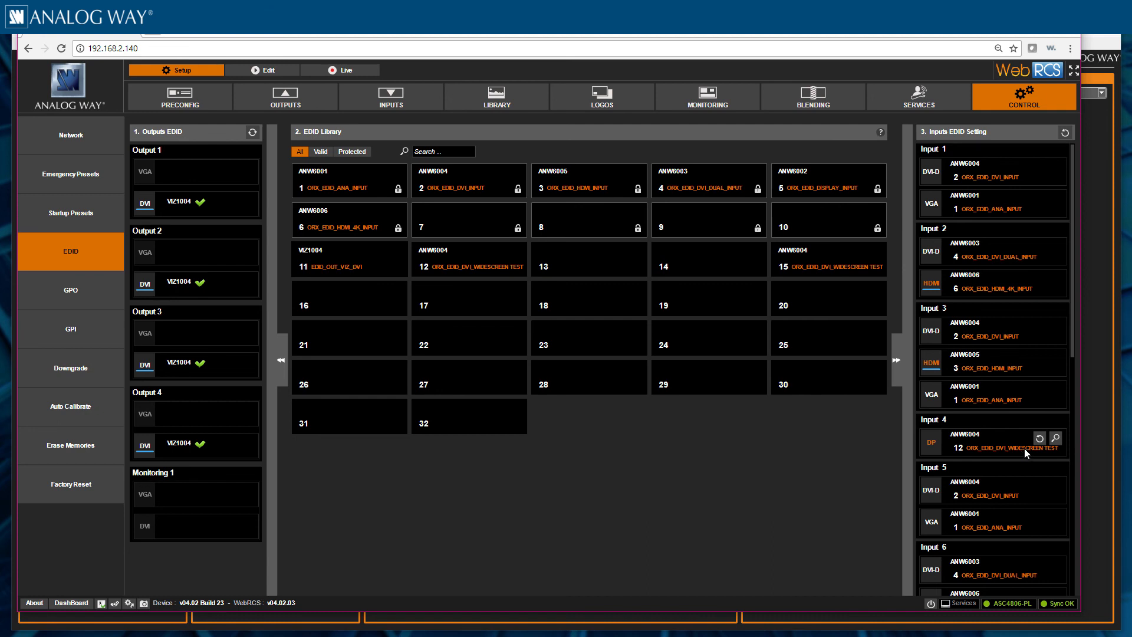